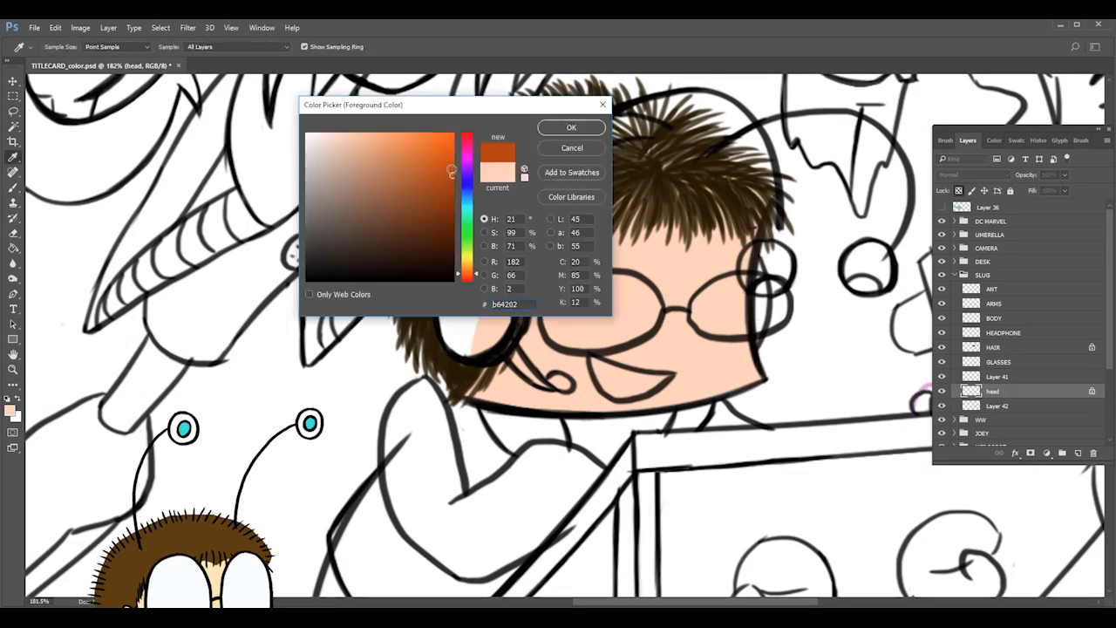
Pick a pale salmon-pink foreground colour for the robot's HEAD_COLOR layer.
left_click(572, 128)
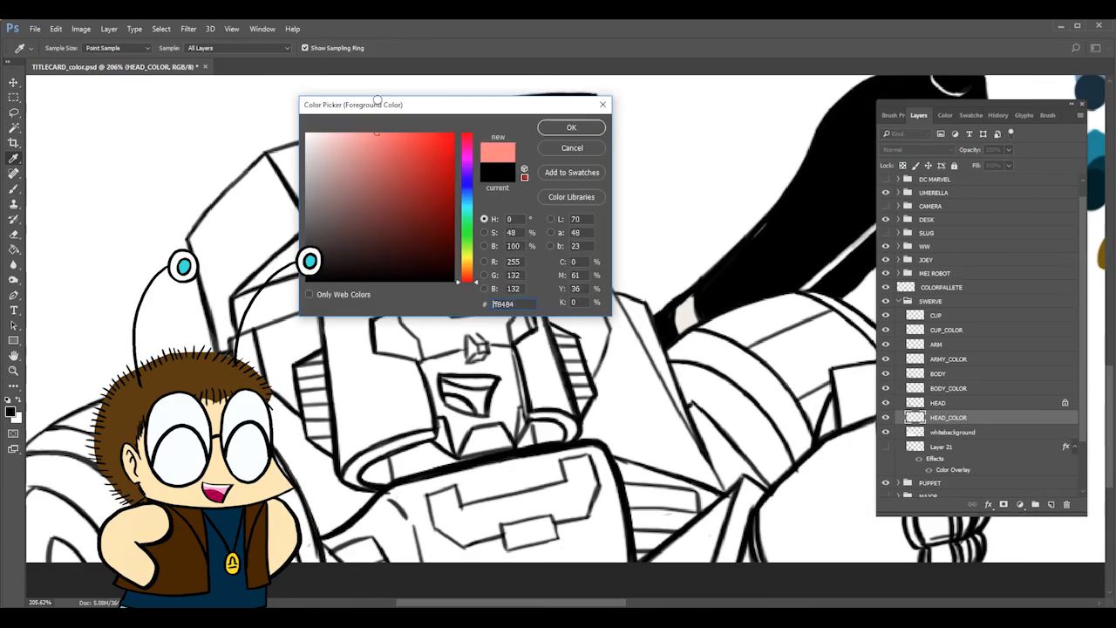
Fill the flying robot and the man in the hat with flat blue colours on their COLOR layers.
left_click(401, 148)
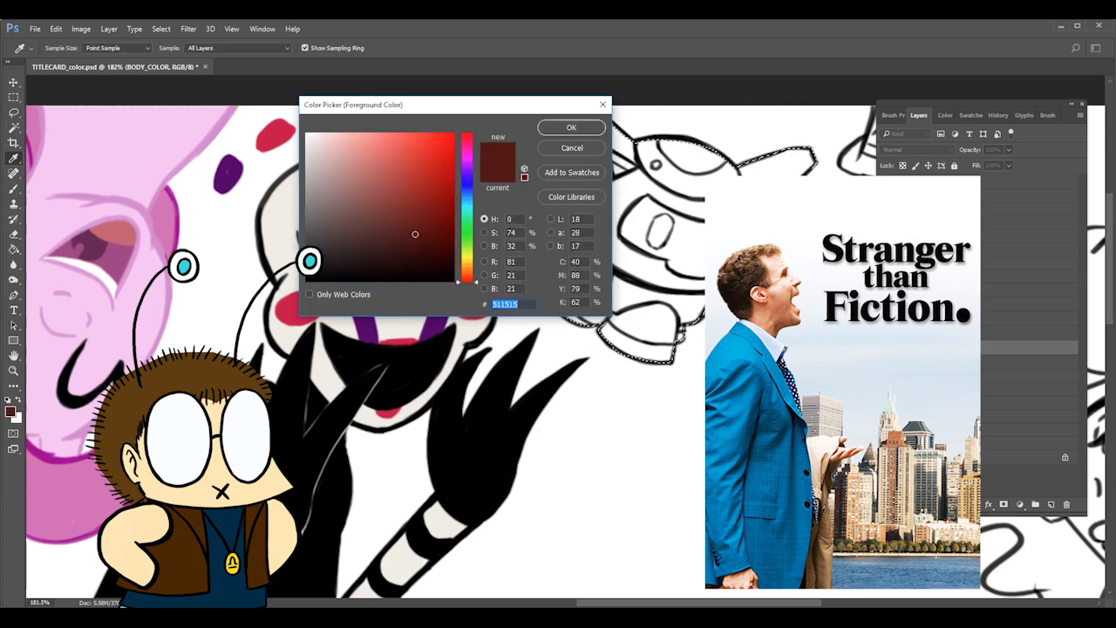
left_click(572, 128)
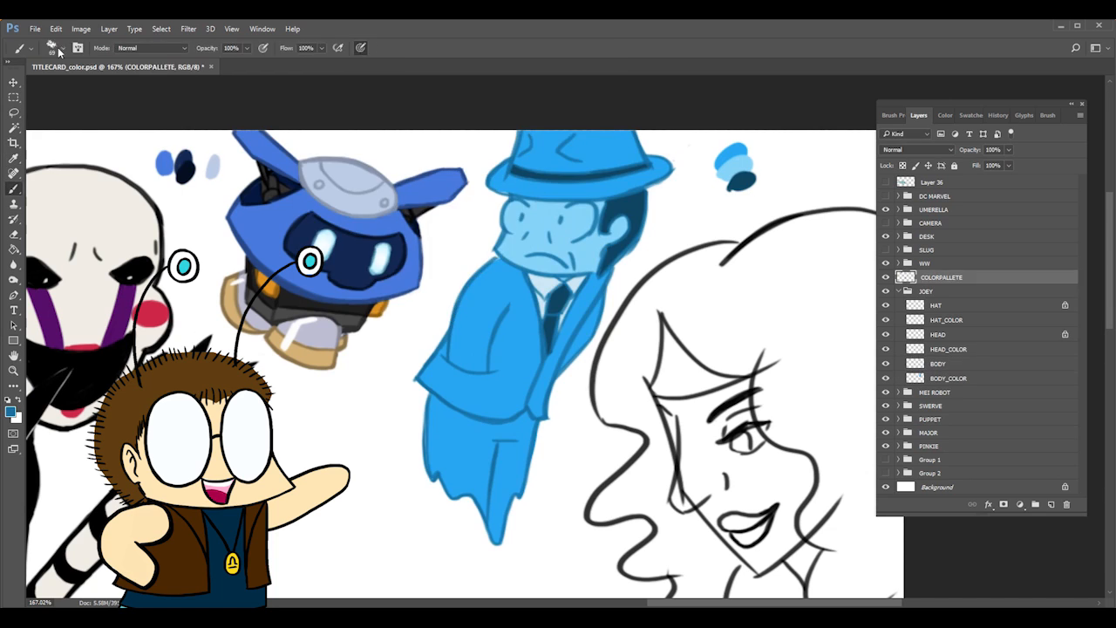
left_click(938, 365)
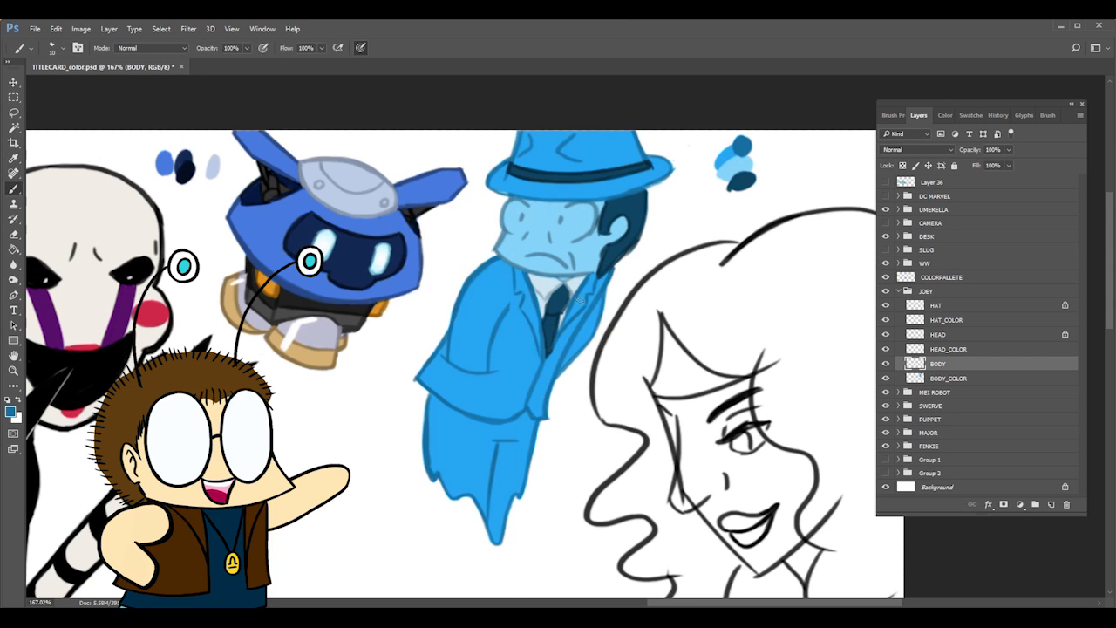